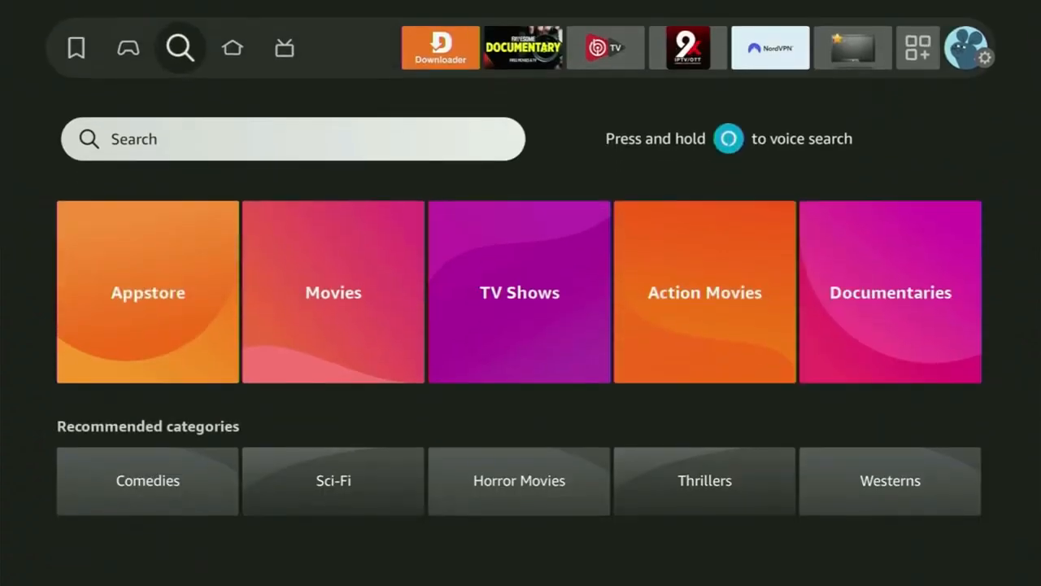
# - Search for "Dow" and choose the Downloader suggestion
pyautogui.click(293, 139)
pyautogui.write('Dow')
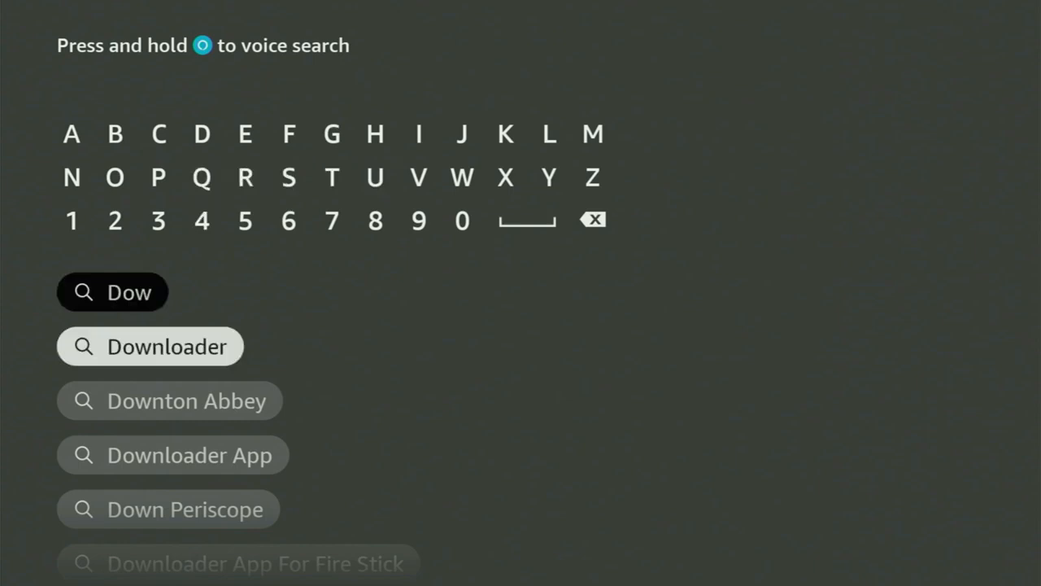
pyautogui.click(150, 345)
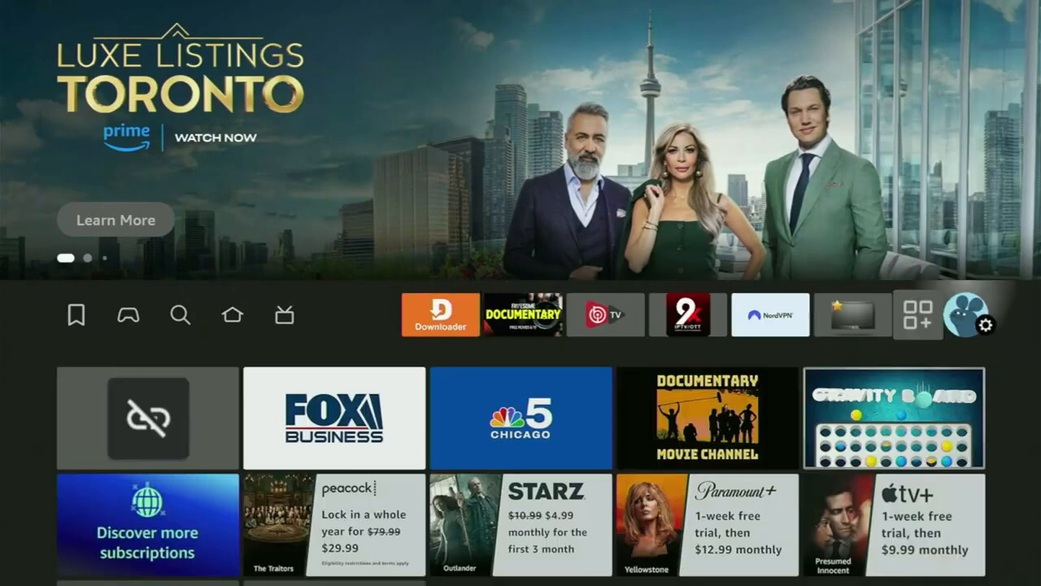
# - In My Fire TV > About, activate the Fire TV Stick 4K Max entry to reveal Developer options
pyautogui.click(983, 325)
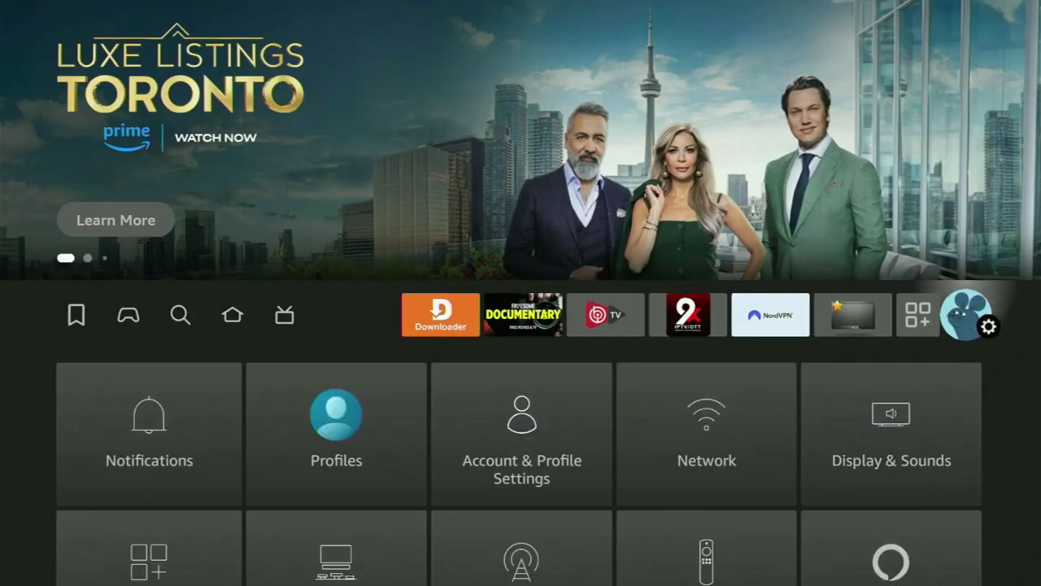
pyautogui.scroll(-3)
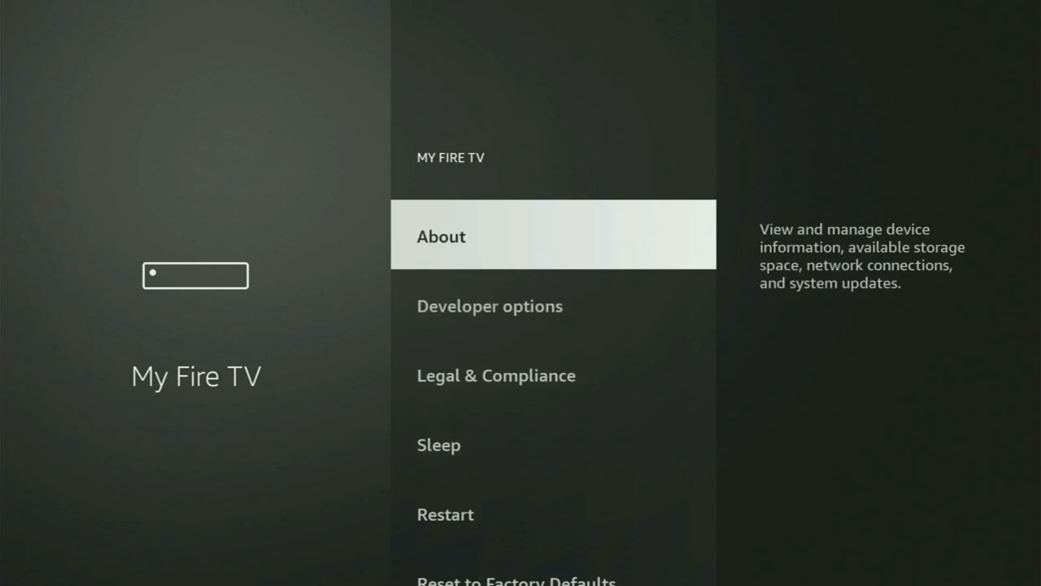
pyautogui.press('Down')
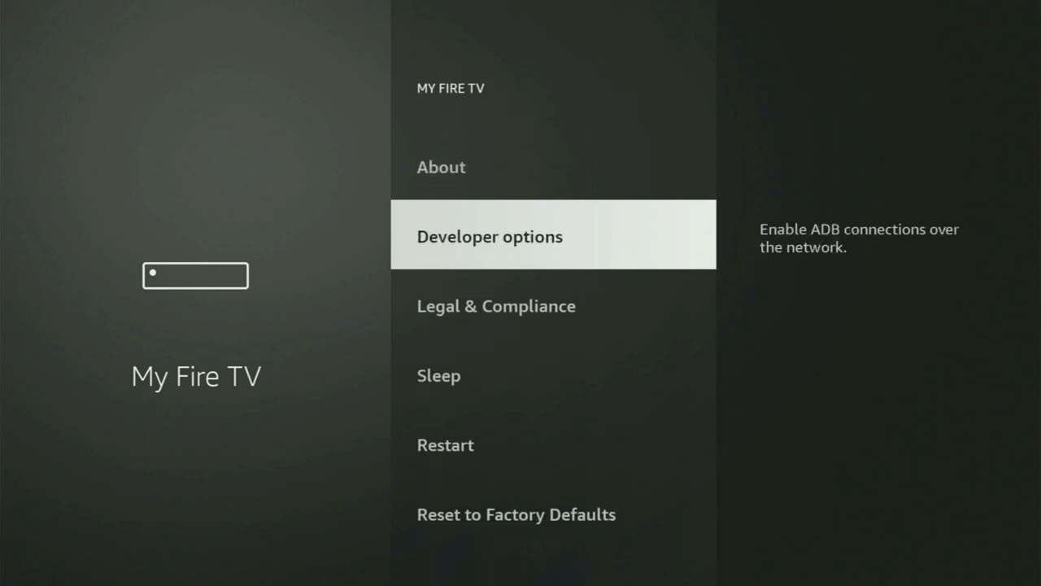
pyautogui.press('down')
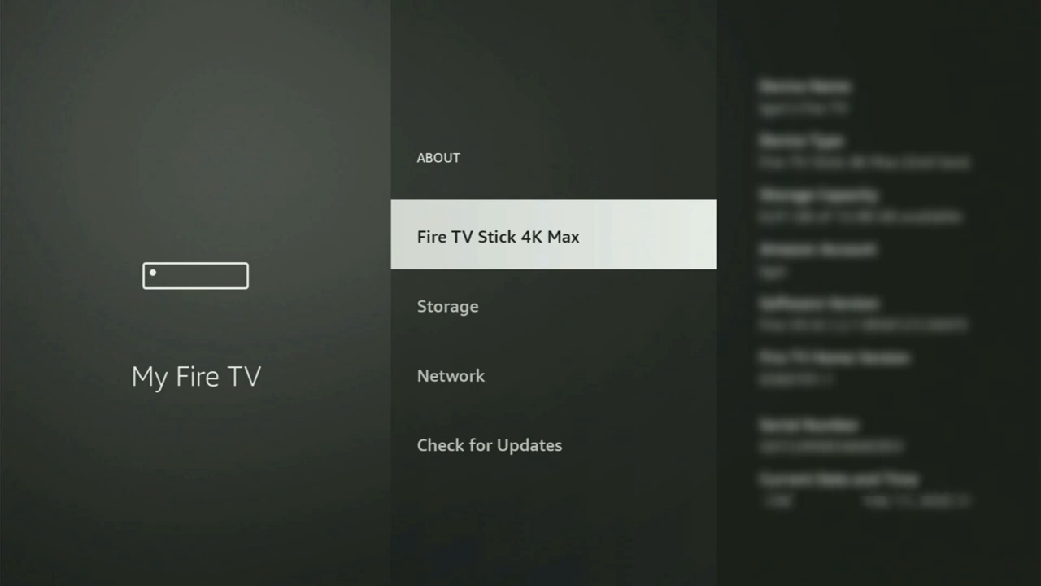
pyautogui.click(498, 236)
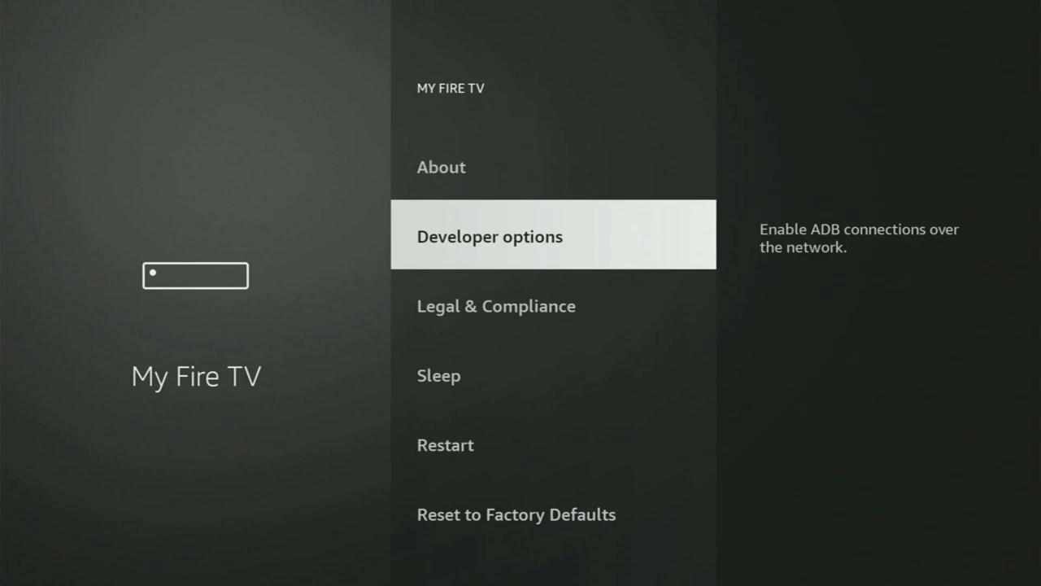
# - In Developer options > Install unknown apps, confirm Downloader is set to ON
pyautogui.click(489, 234)
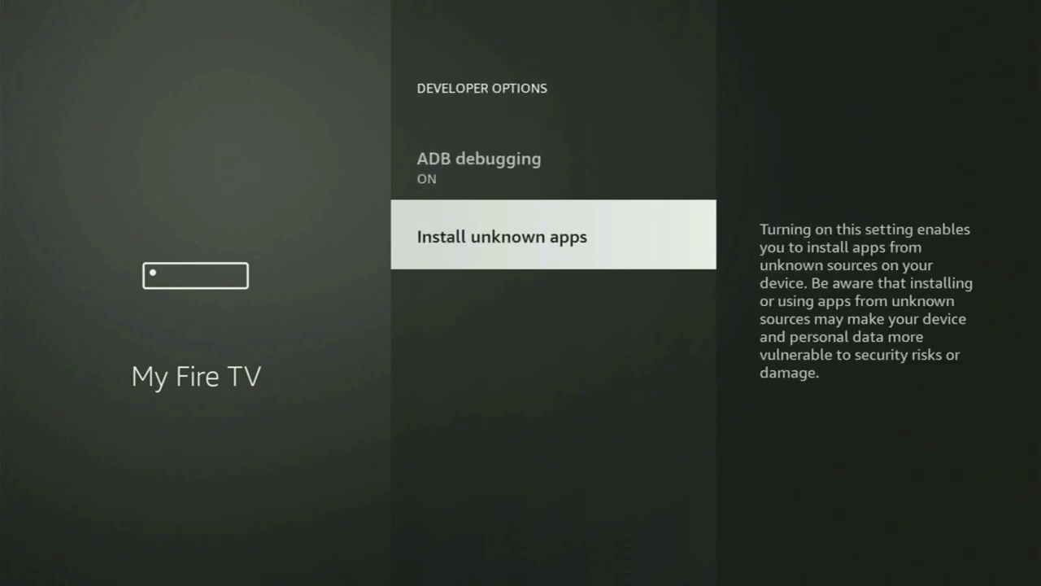
pyautogui.click(501, 236)
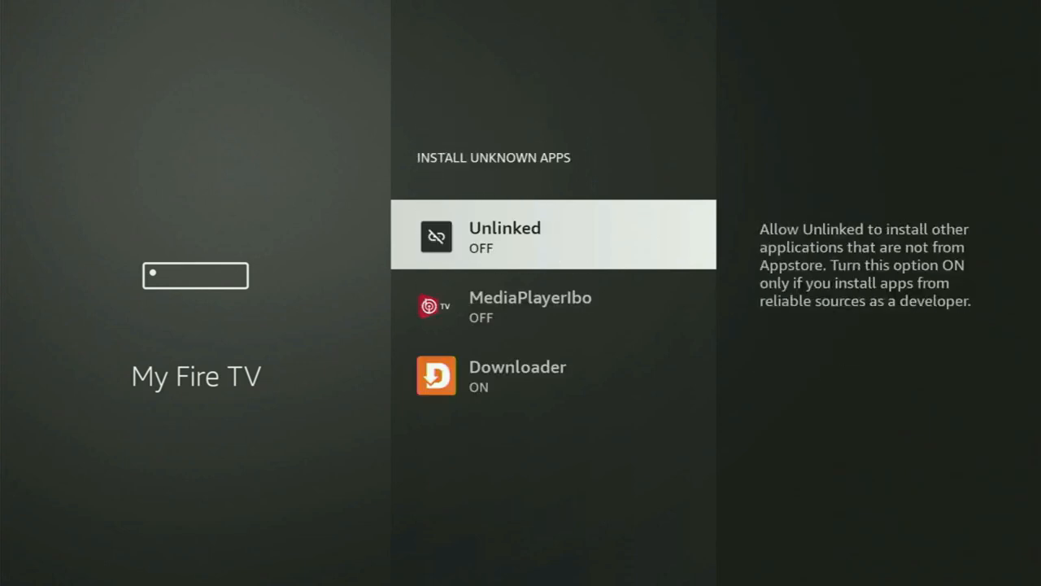
pyautogui.press('Down')
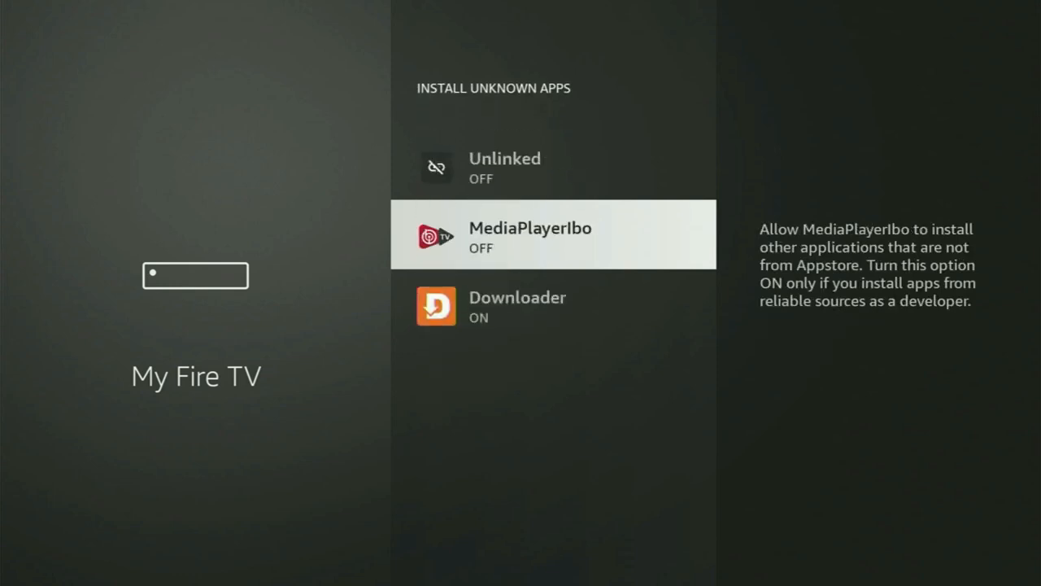
pyautogui.press('up')
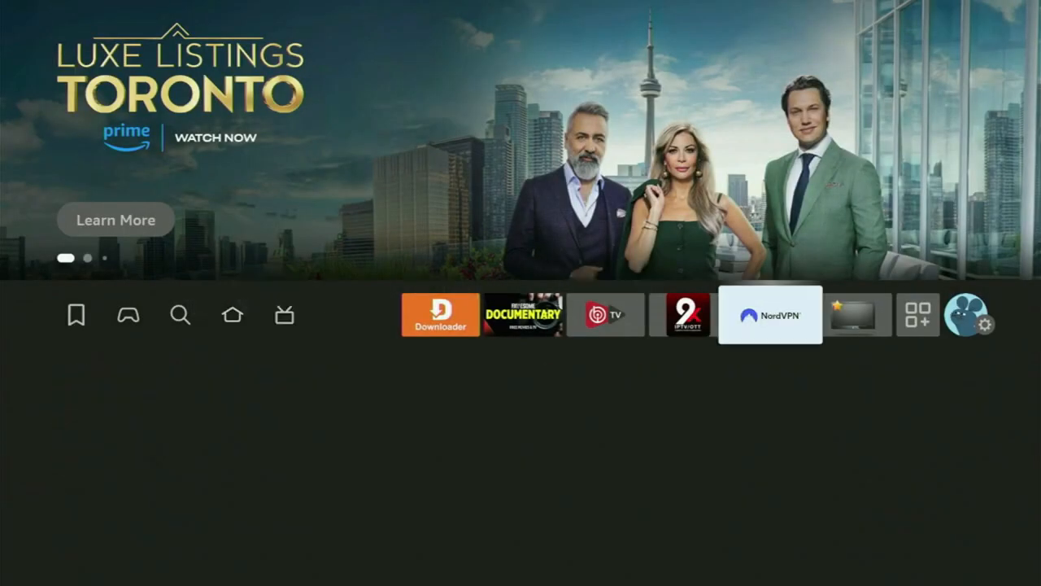
# - Show Your Apps & Channels and move to the NordVPN tile
pyautogui.click(918, 314)
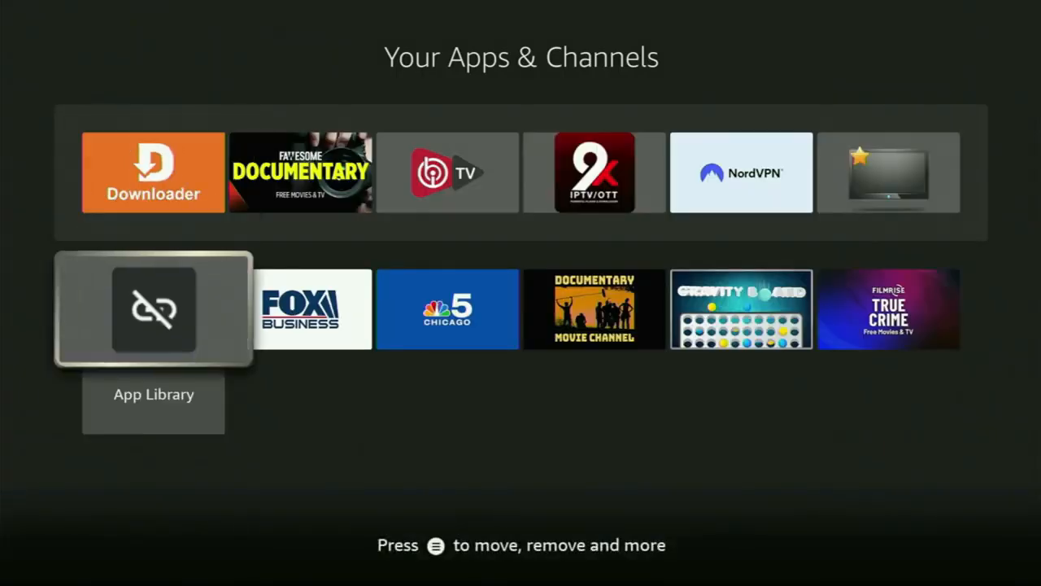
pyautogui.press('up')
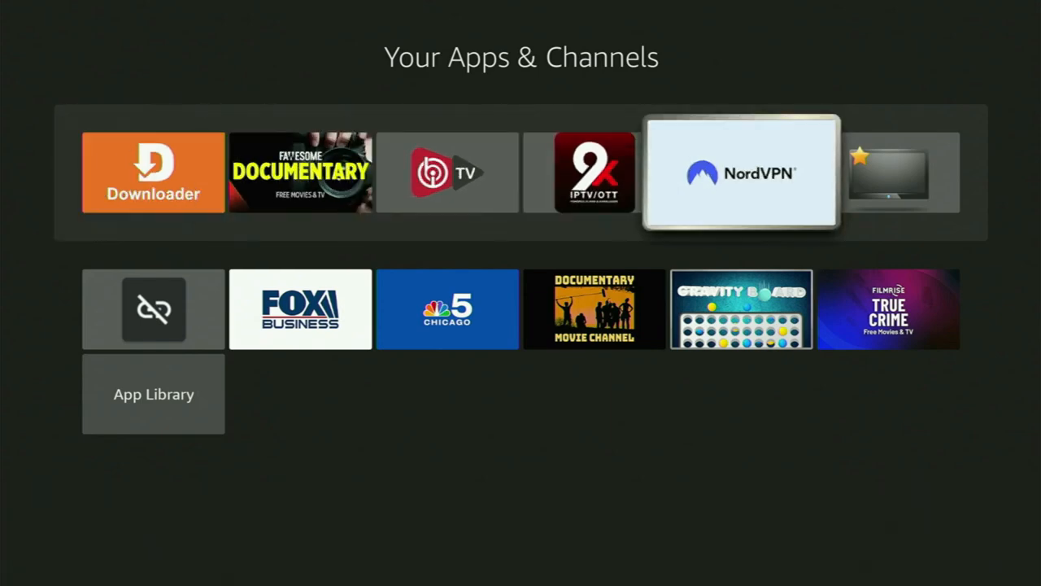
# - In NordVPN, switch from Canada Montreal #1626 to the Portugal Lisbon server via Quick Connect
pyautogui.click(735, 173)
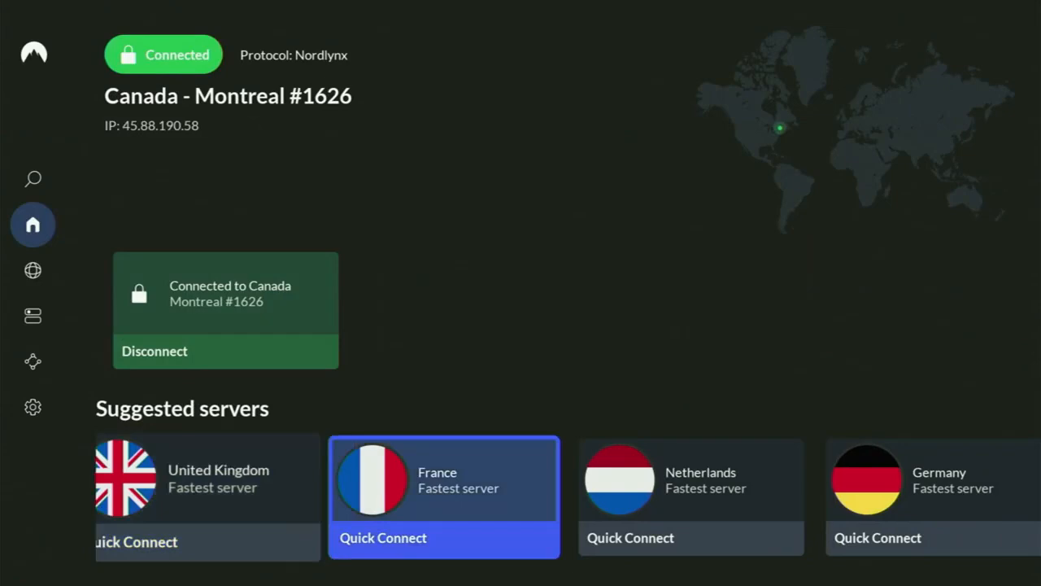
pyautogui.click(33, 270)
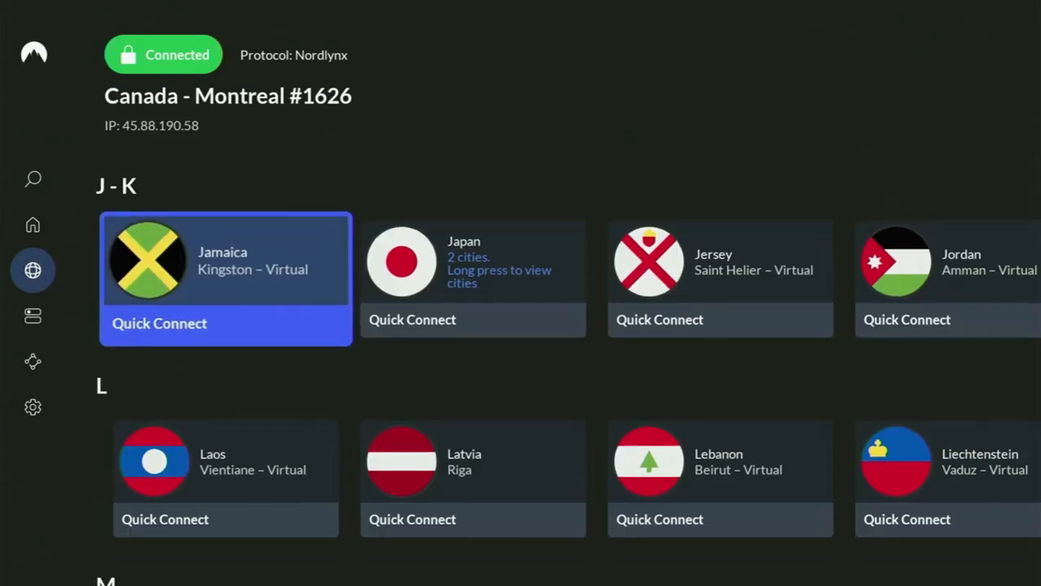
pyautogui.scroll(-3)
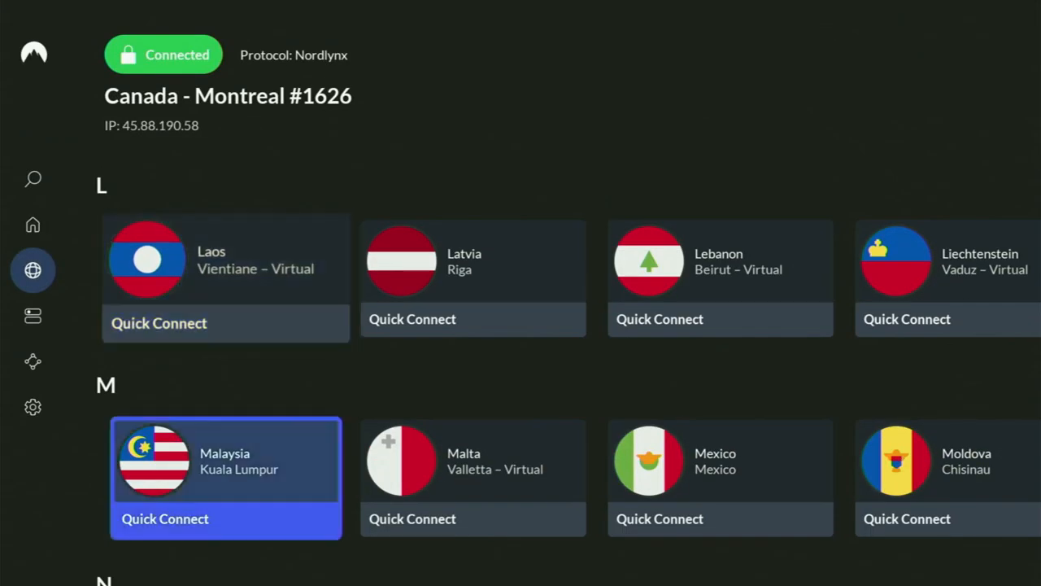
pyautogui.scroll(-3)
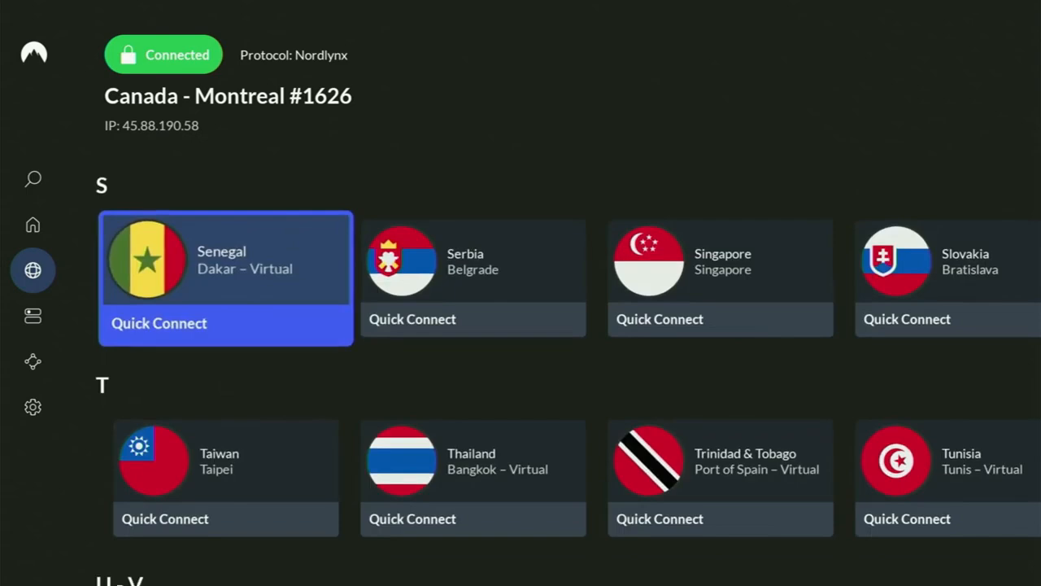
pyautogui.scroll(-3)
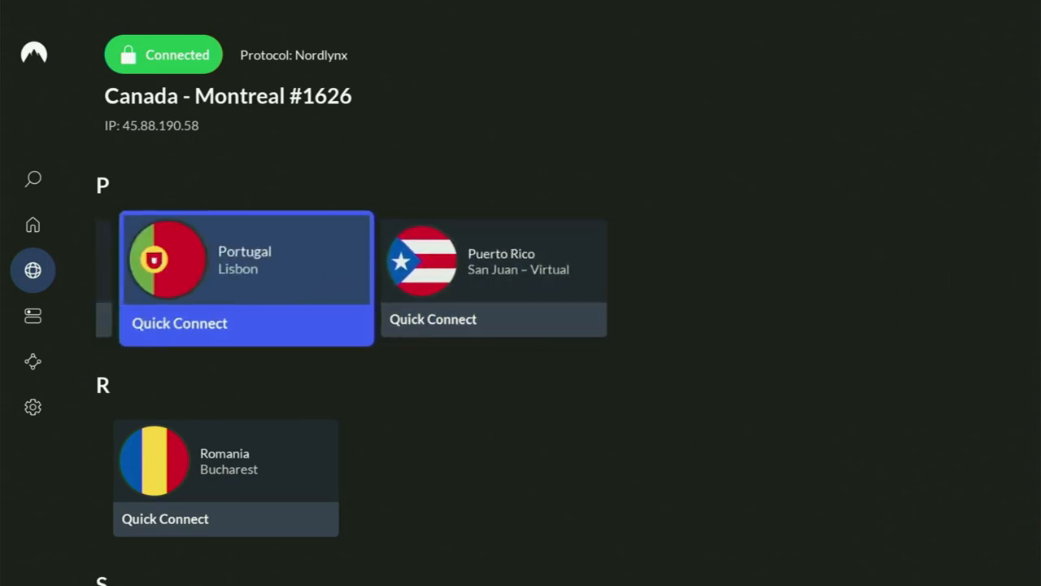
pyautogui.click(179, 324)
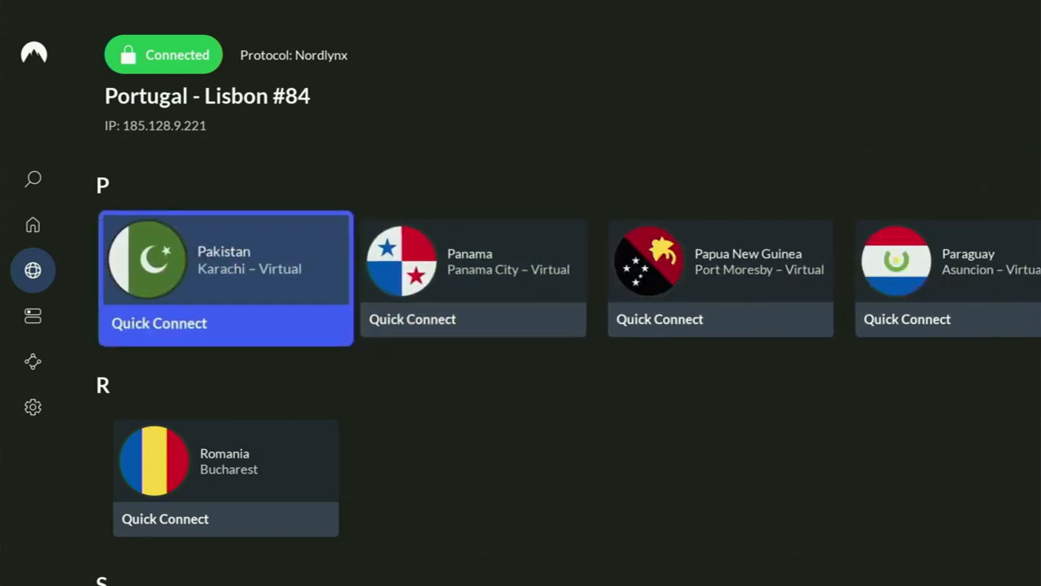
pyautogui.click(32, 270)
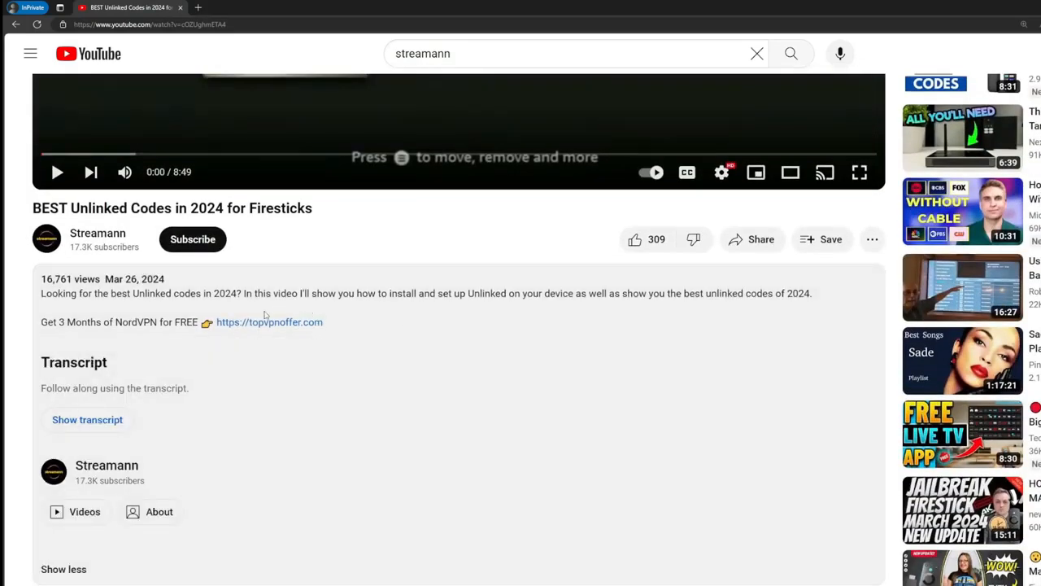
# - Scroll to the pinned comment and follow its topvpnoffer.com free NordVPN link
pyautogui.scroll(-3)
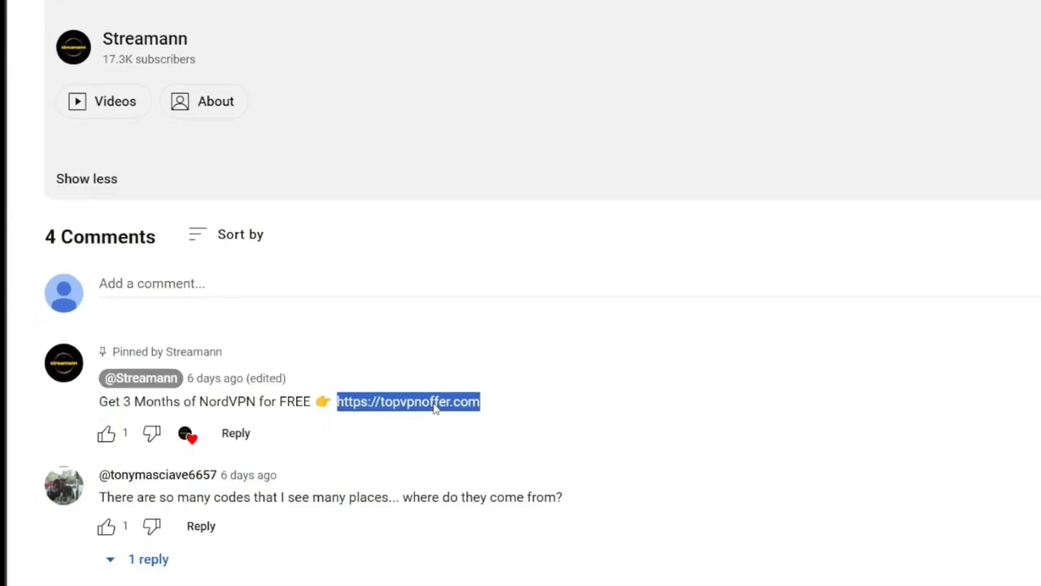
pyautogui.click(410, 402)
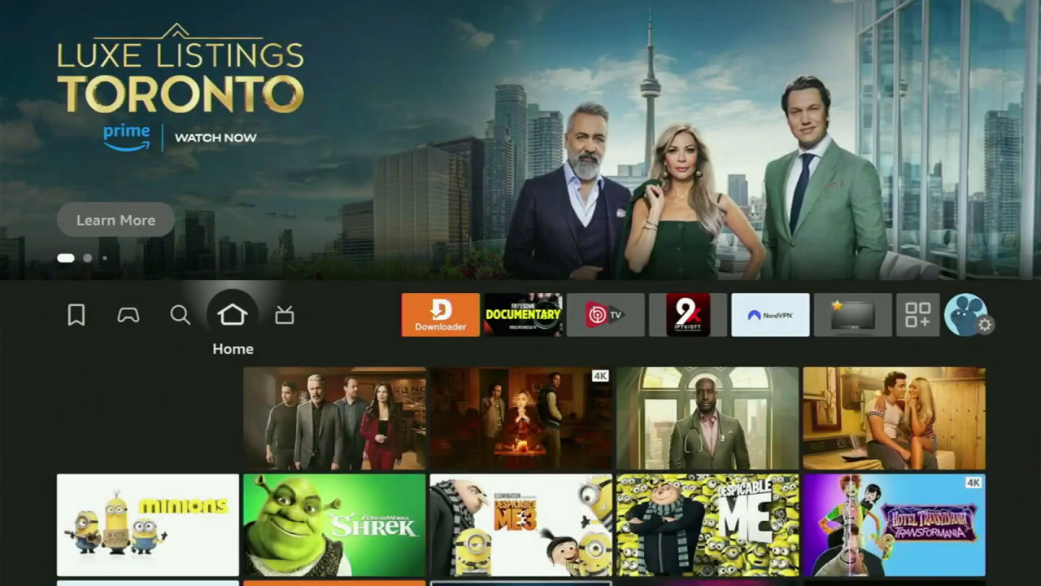
# - In Downloader's URL field, enter short code 474318 and submit it with Go
pyautogui.click(439, 316)
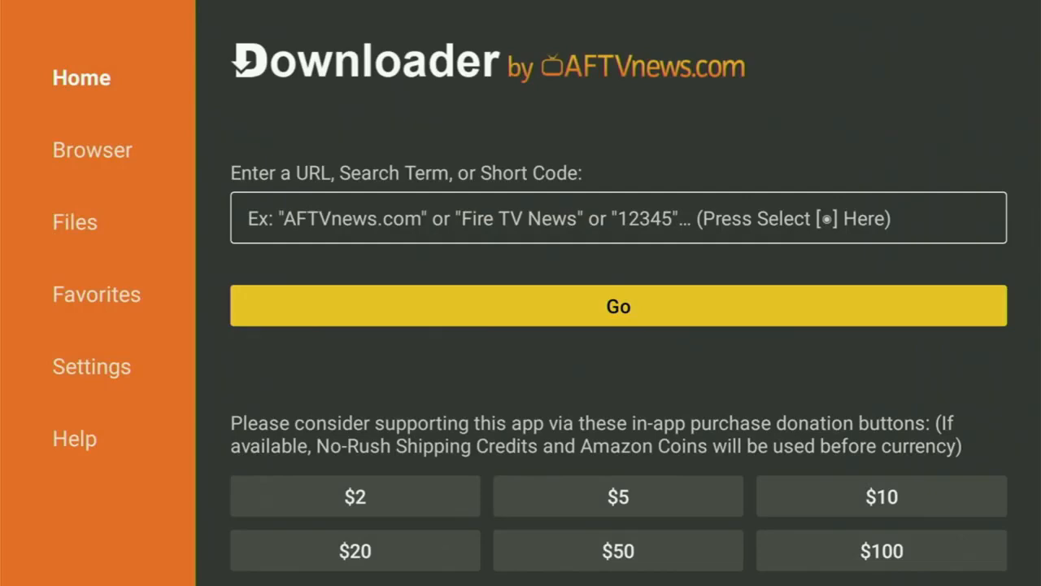
pyautogui.click(619, 218)
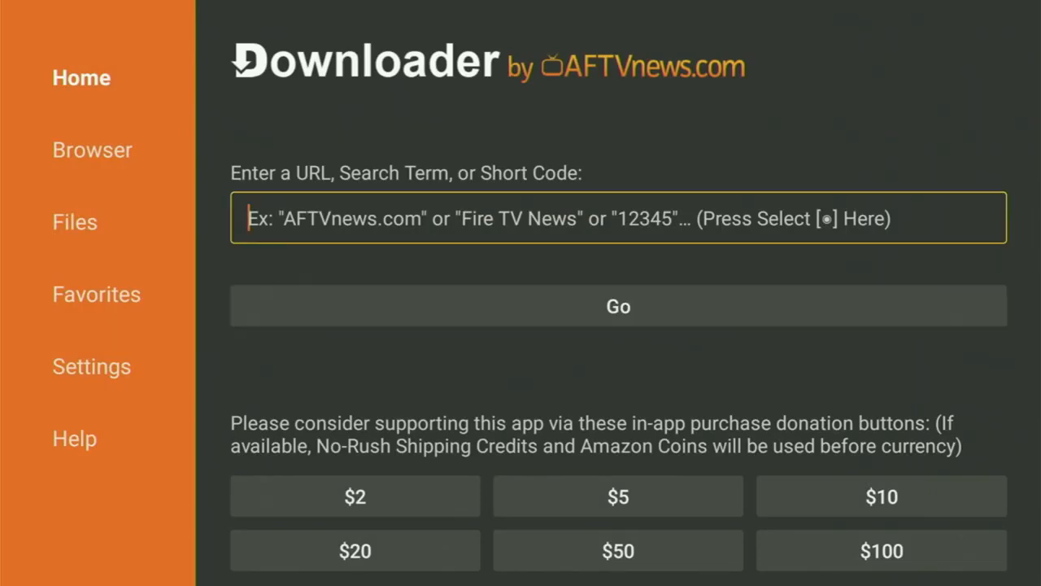
pyautogui.click(618, 218)
pyautogui.write('4')
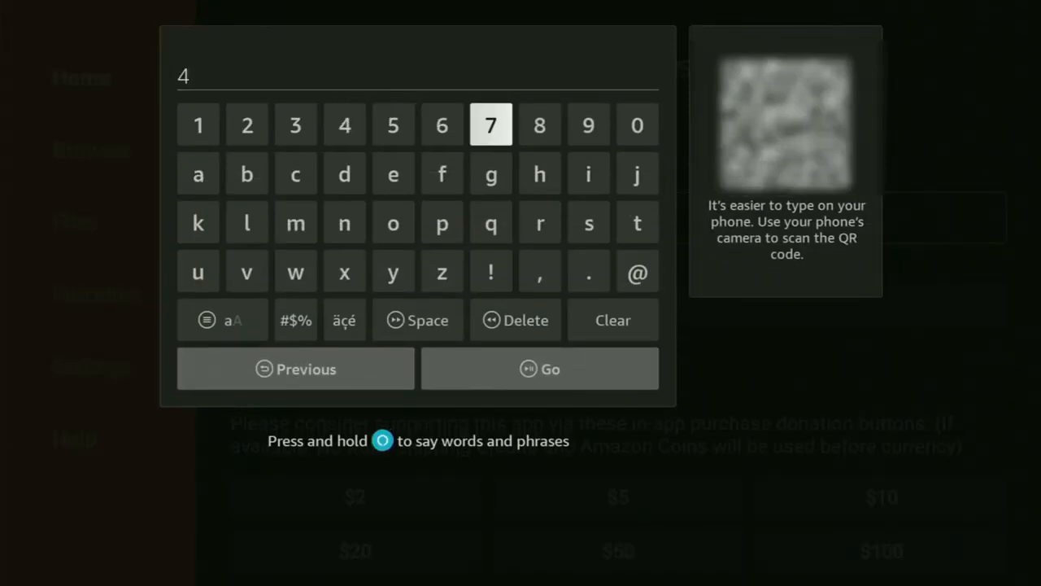
pyautogui.click(345, 124)
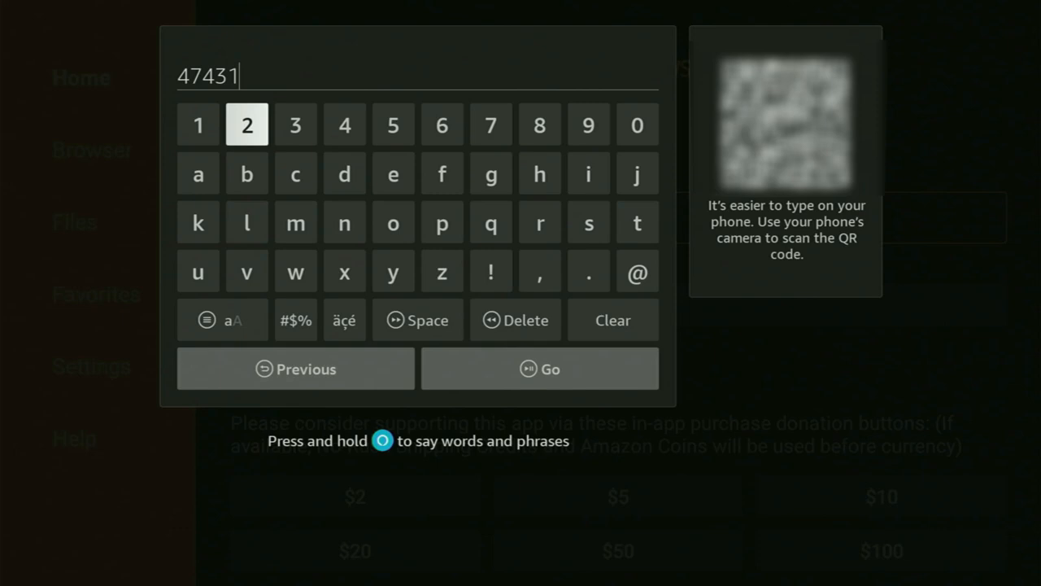
pyautogui.click(541, 124)
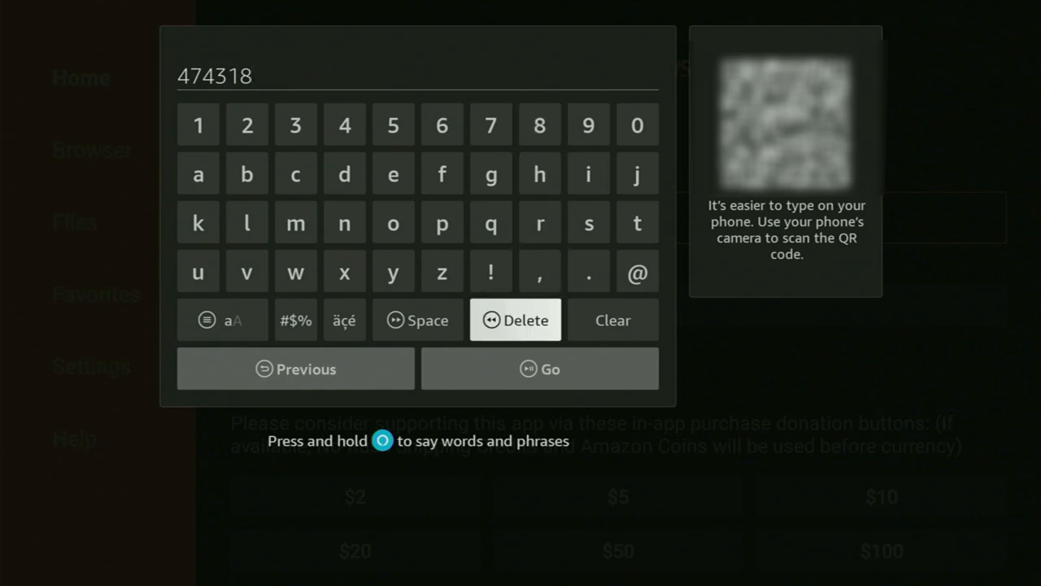
pyautogui.click(540, 370)
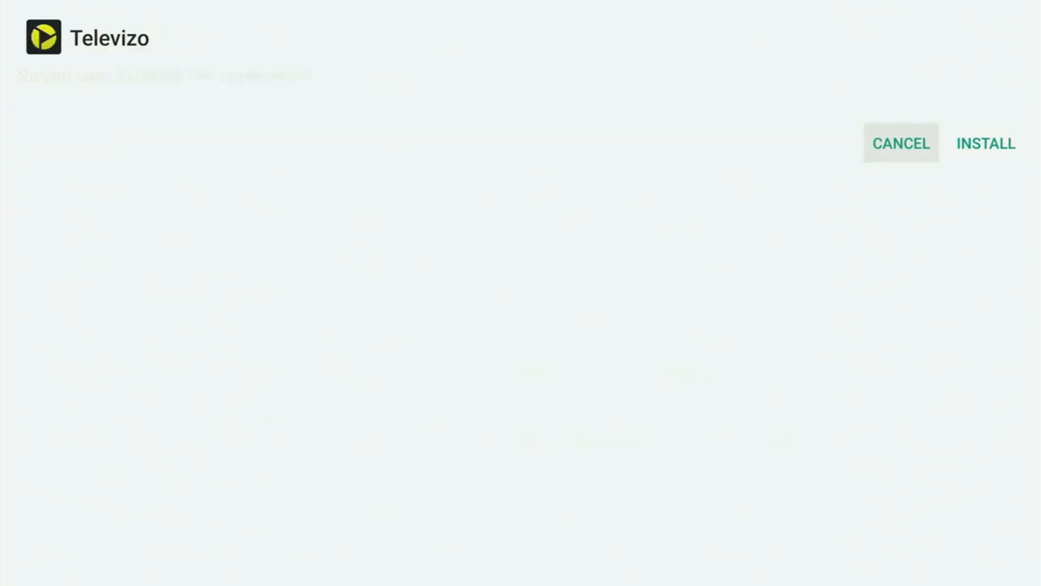
# - Confirm INSTALL on the Televizo prompt and return to the home screen
pyautogui.click(986, 143)
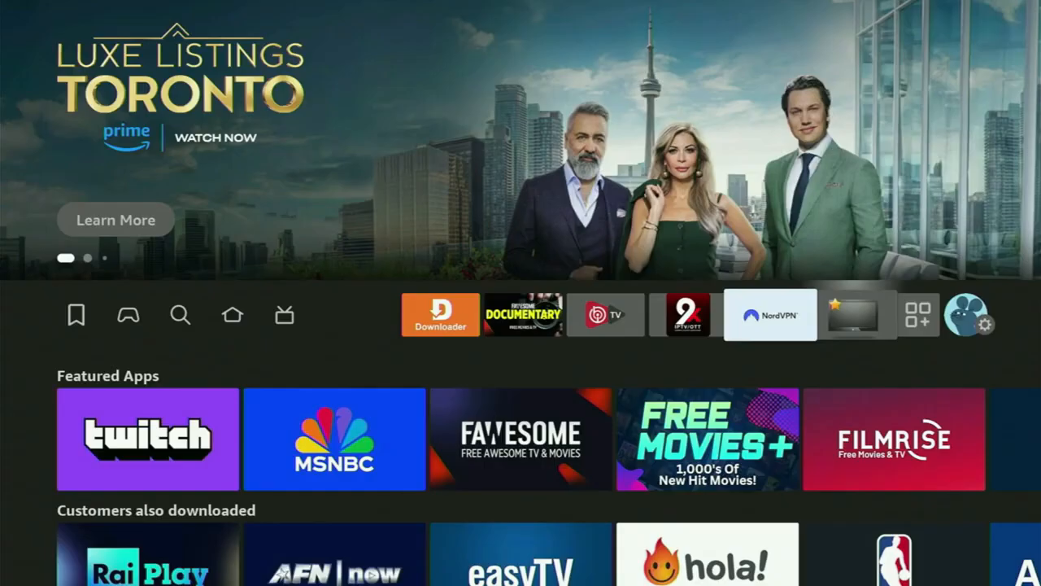
# - Move Televizo to the first slot of Your Apps & Channels, ahead of Downloader
pyautogui.click(918, 315)
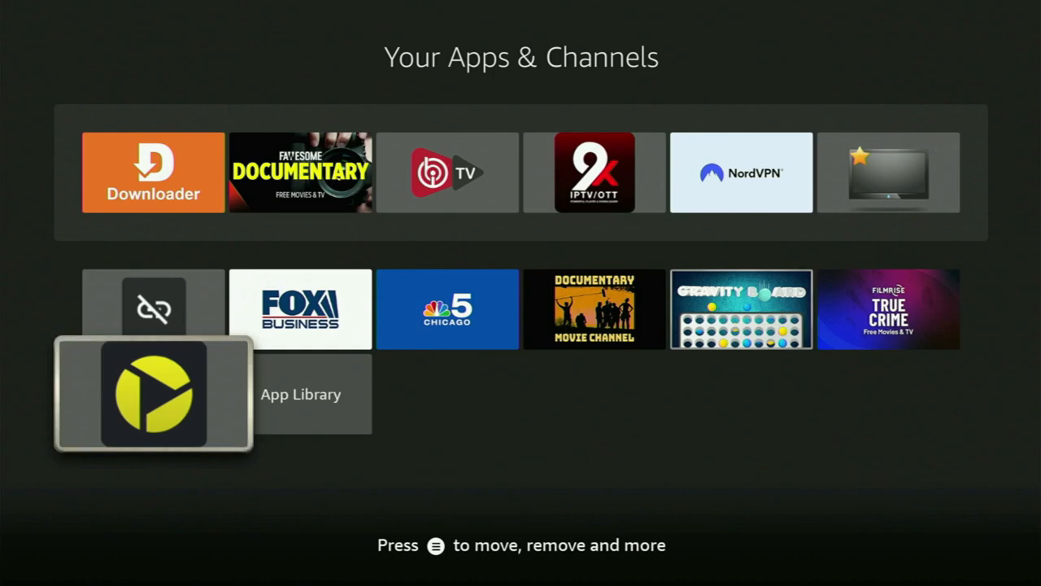
pyautogui.press('Menu')
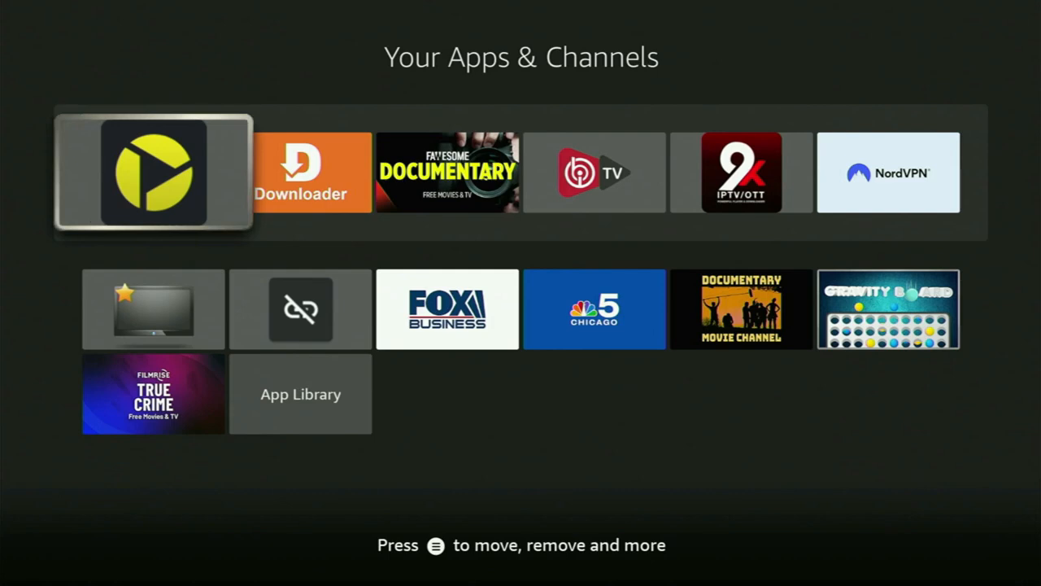
pyautogui.press('right')
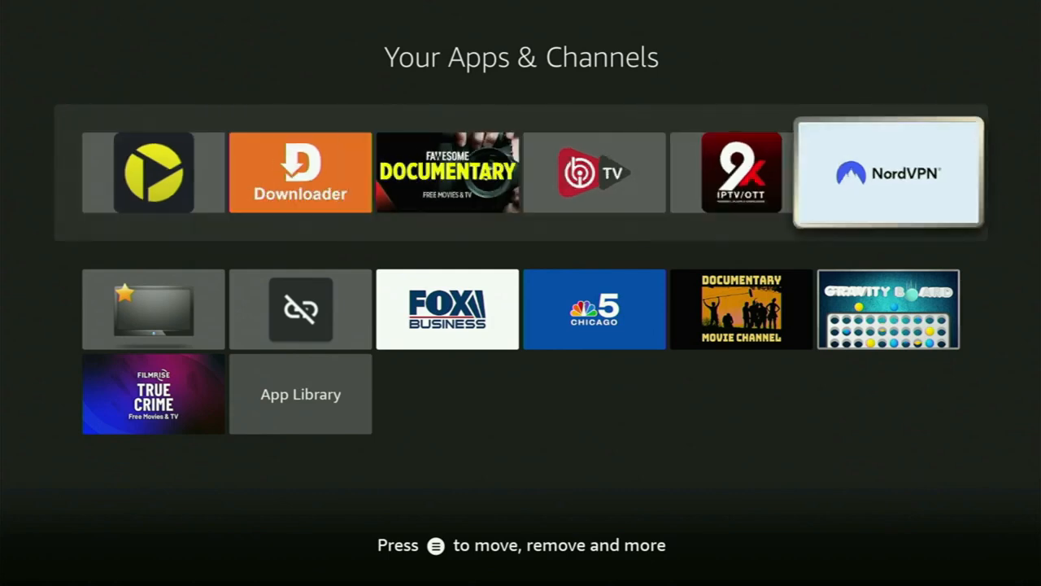